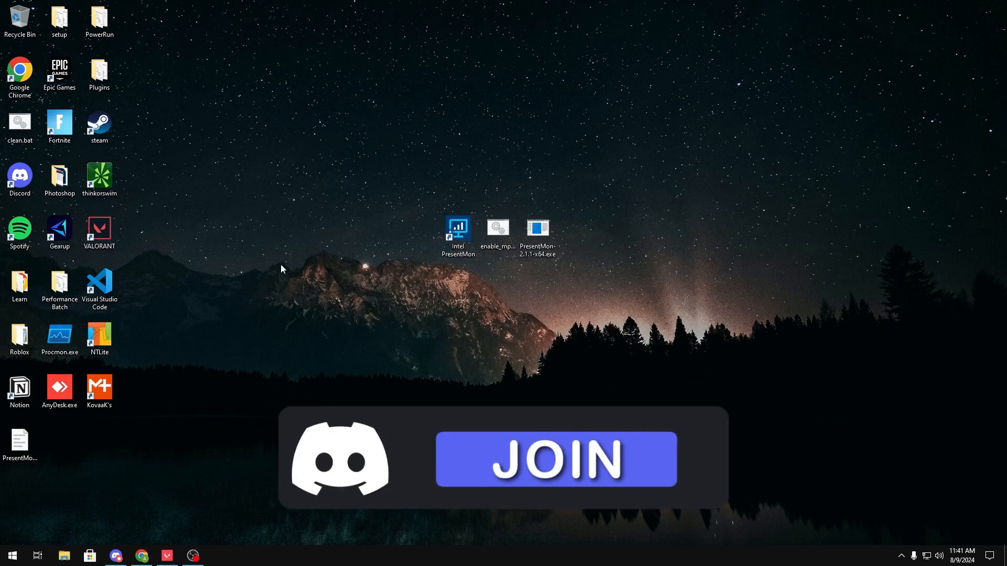
Switch to Discord to view the #programs channel with the PresentMon download links.
left_click(115, 556)
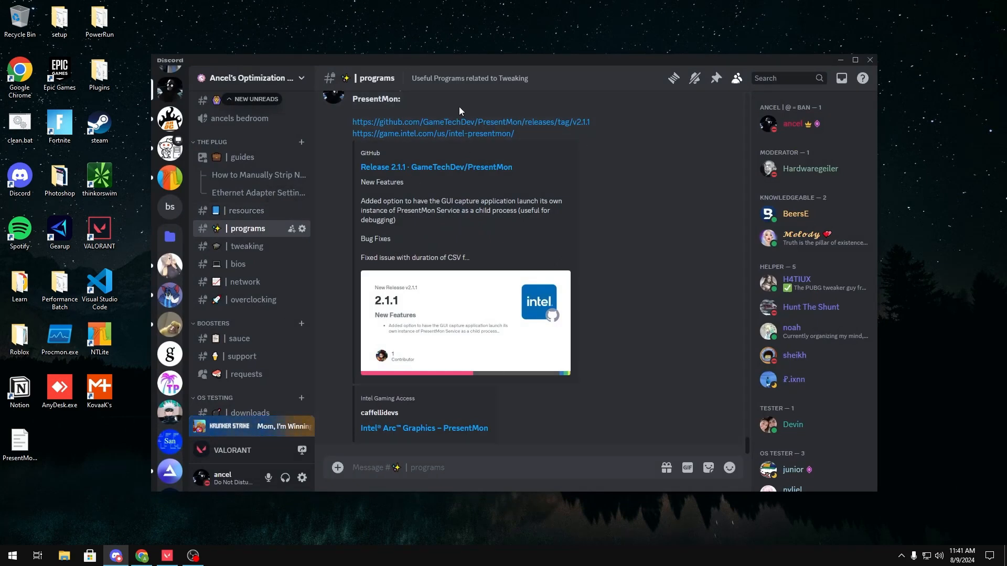
mouse_move(474, 122)
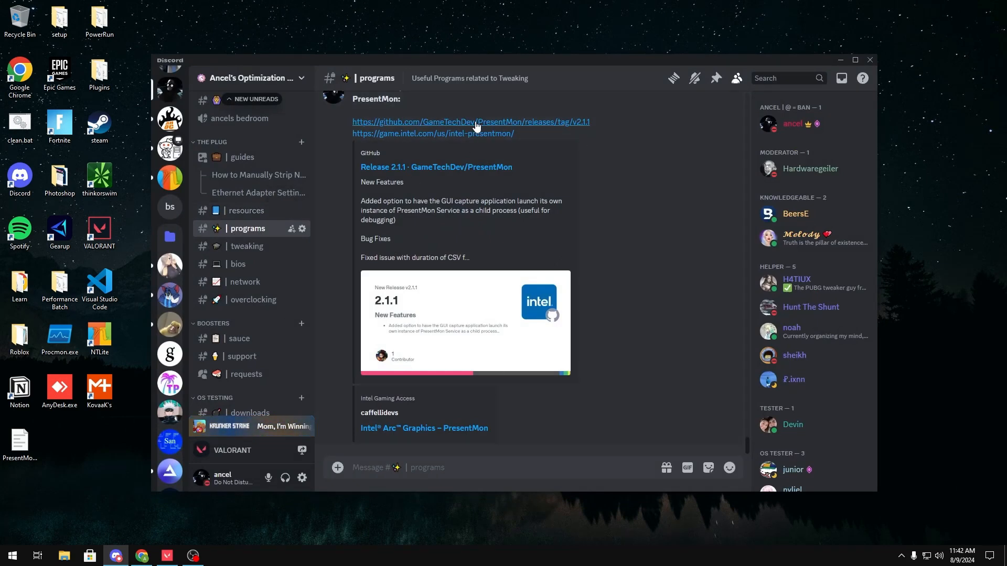
mouse_move(368, 135)
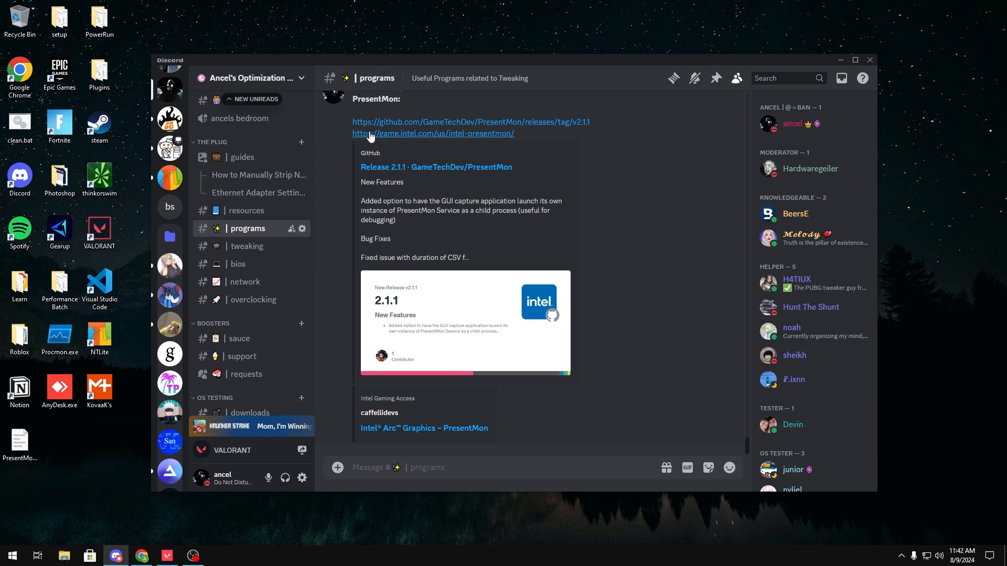
mouse_move(887, 89)
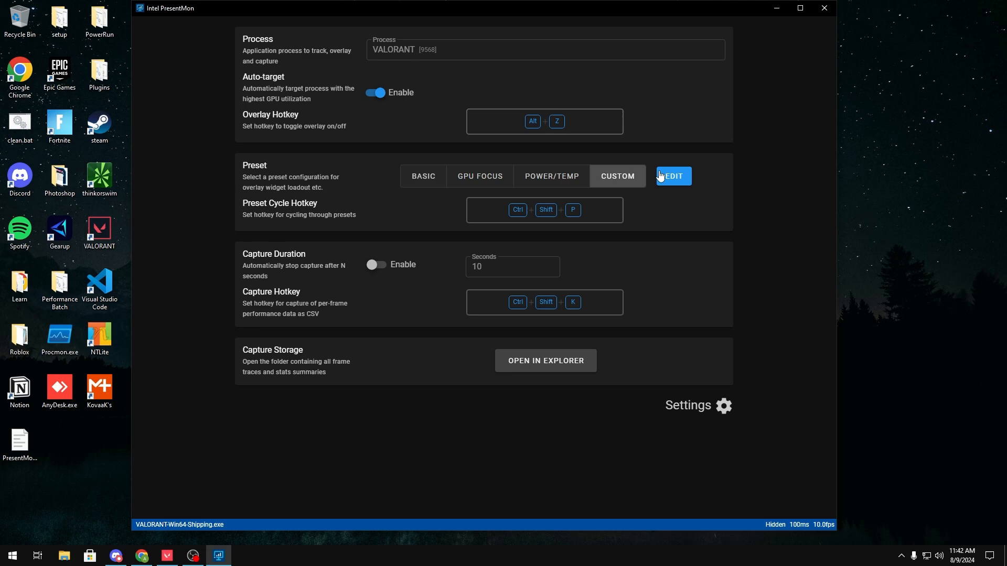
Edit the Custom overlay preset and keep Present Mode as the fourth widget's metric.
left_click(673, 176)
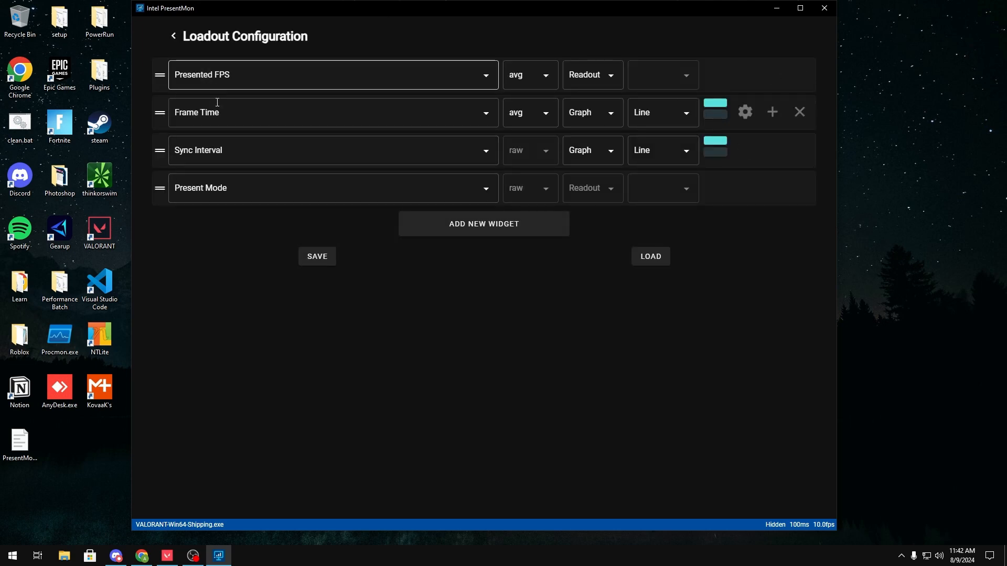
left_click(332, 188)
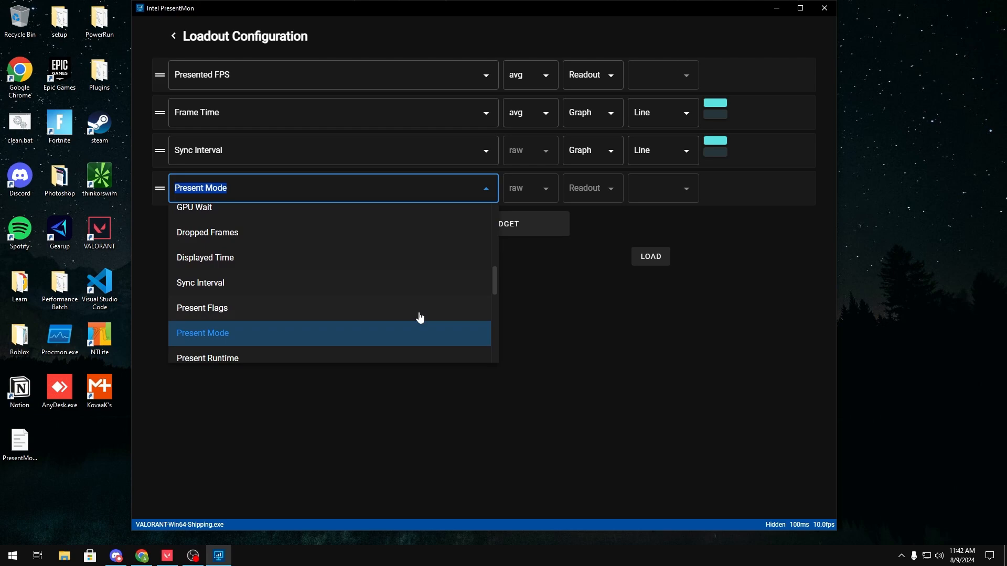
left_click(172, 35)
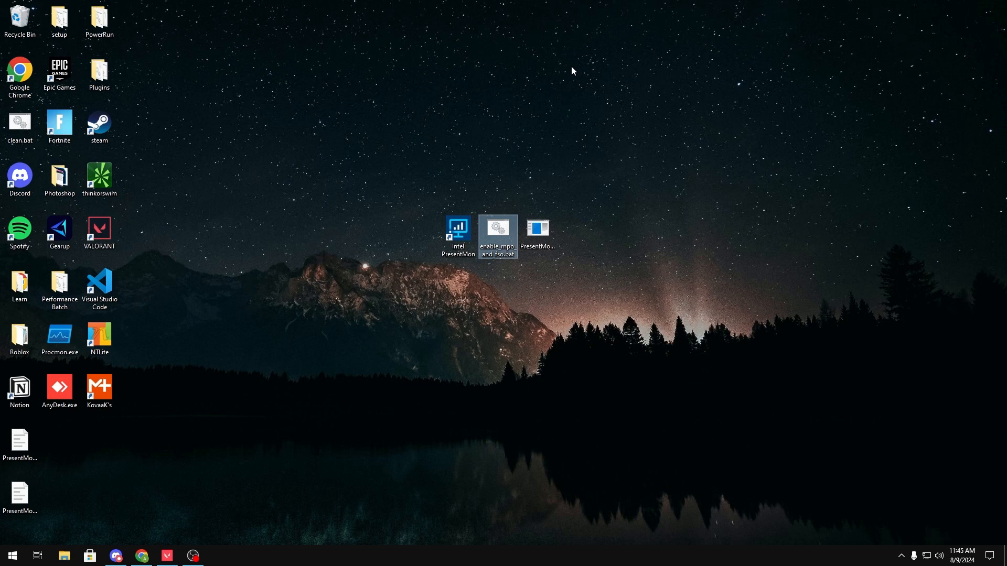
mouse_move(402, 133)
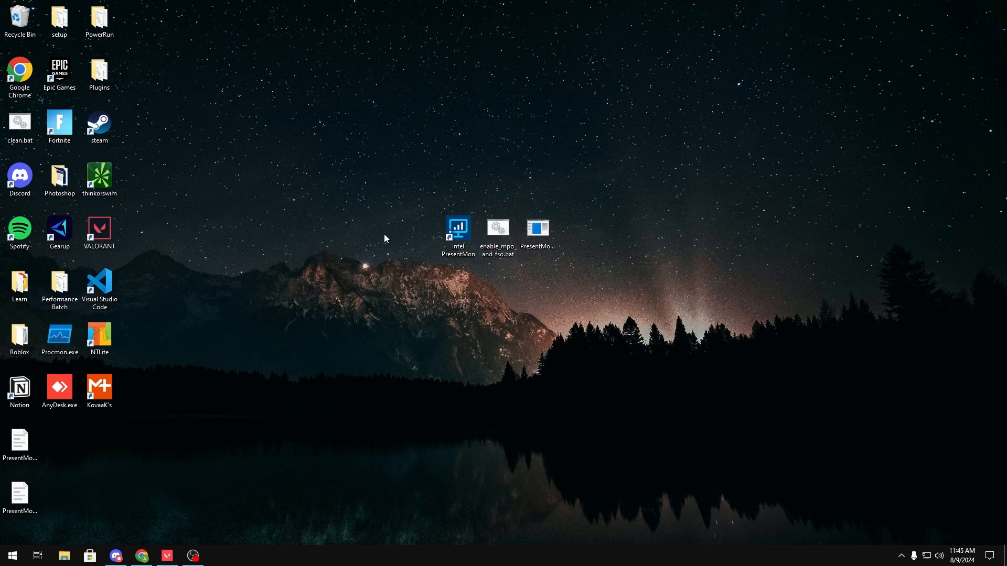
mouse_move(544, 133)
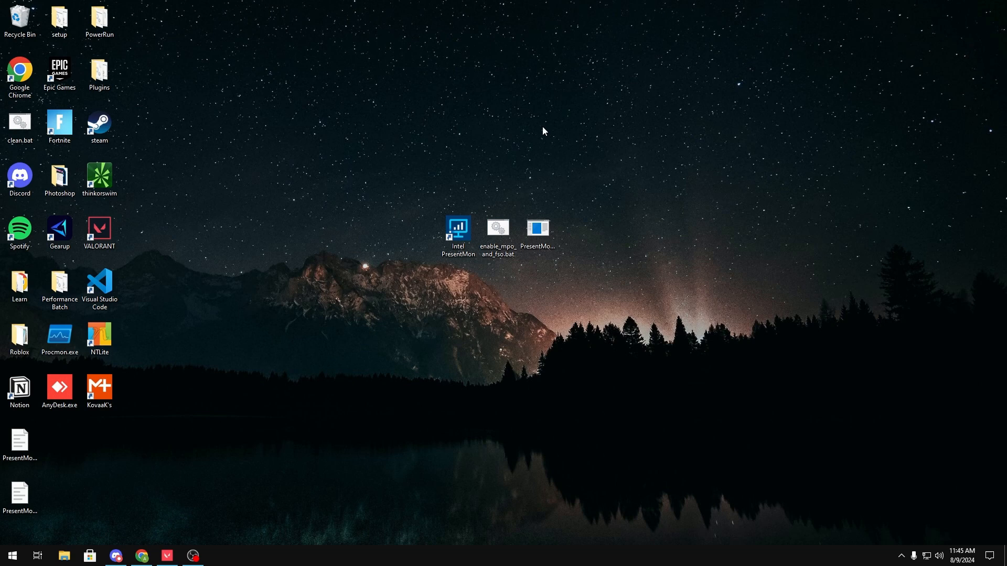
mouse_move(742, 340)
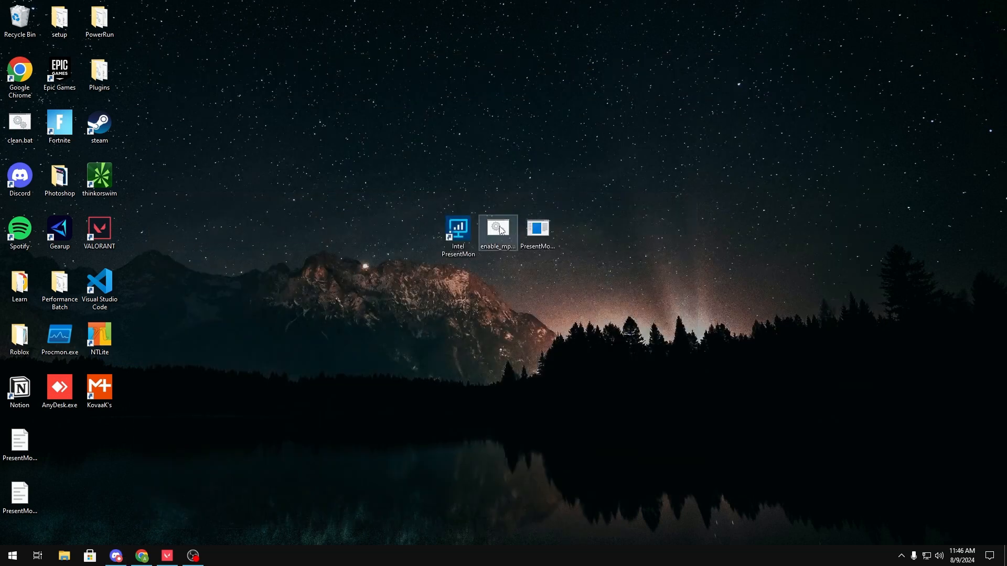
Run enable_mpo_and_fso.bat and answer 1 for Windows 10 so its registry operations complete.
double_click(497, 228)
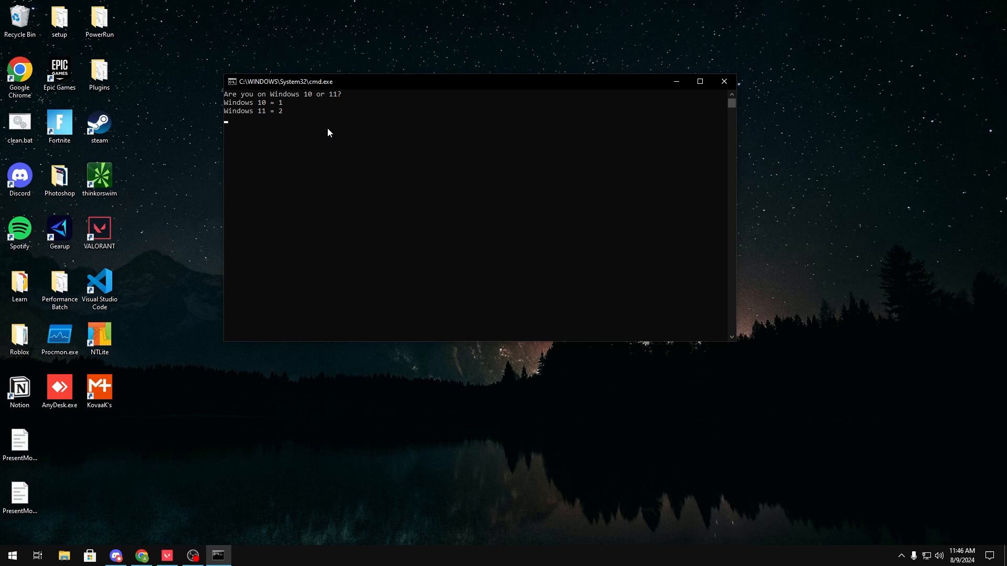
type("1")
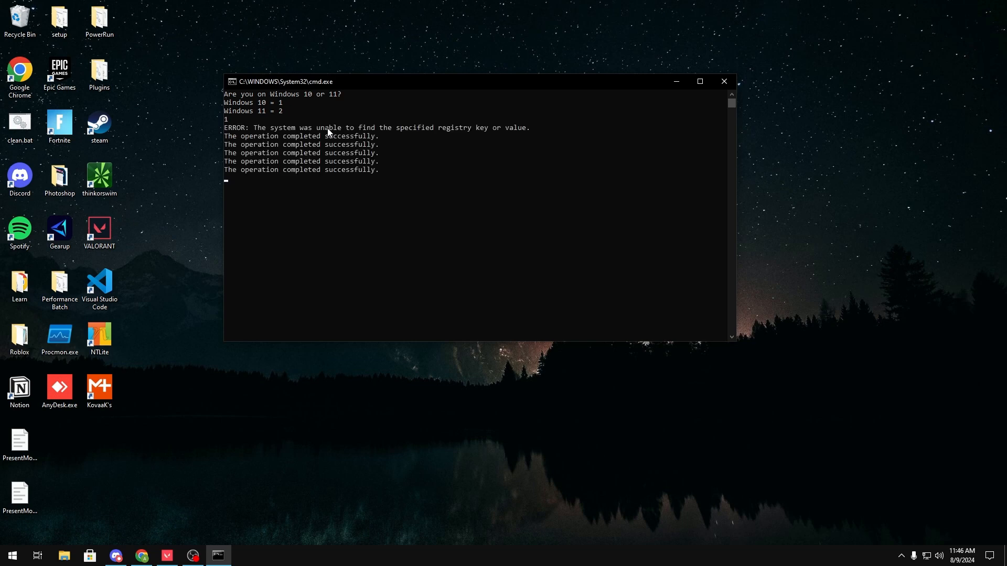
key("enter")
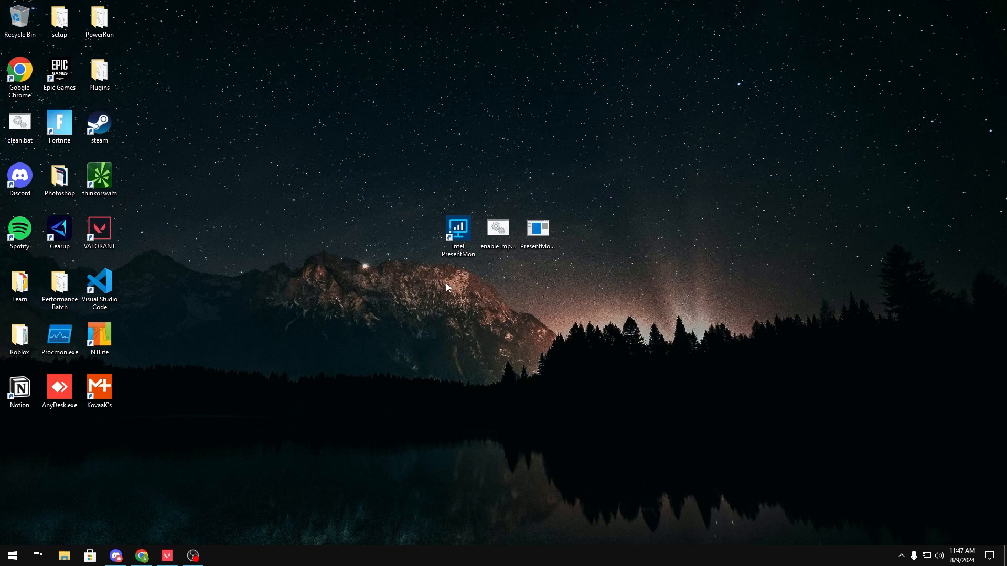
mouse_move(468, 327)
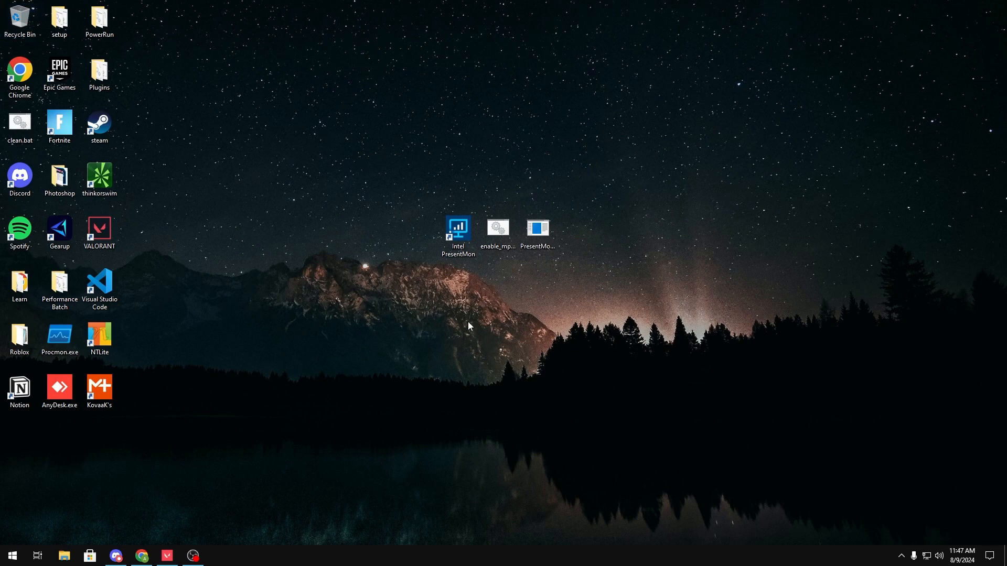
mouse_move(64, 529)
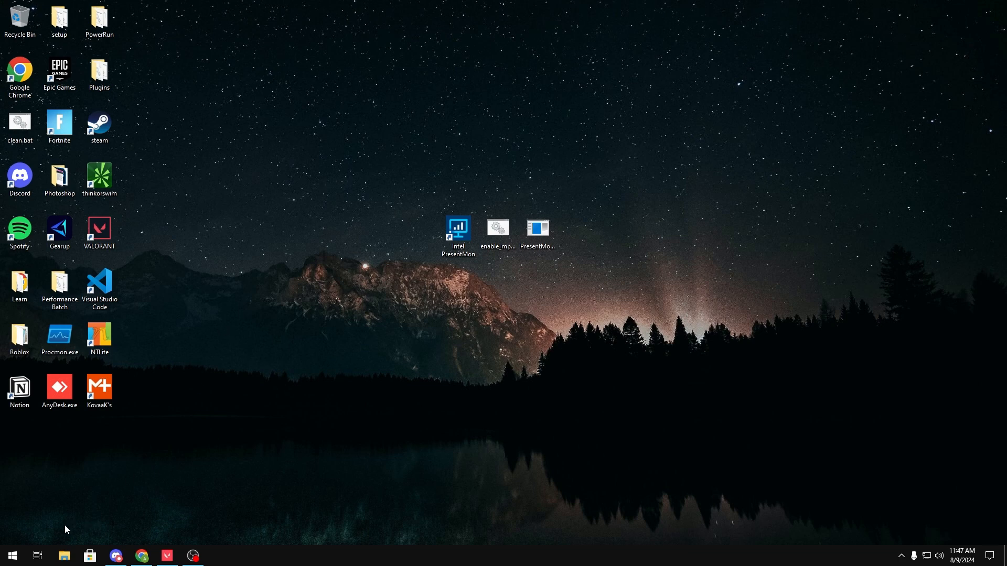
Navigate to Fortnite's FortniteGame\Binaries\Win64 folder on C: and select FortniteClient-Win64-Shipping.exe.
left_click(63, 556)
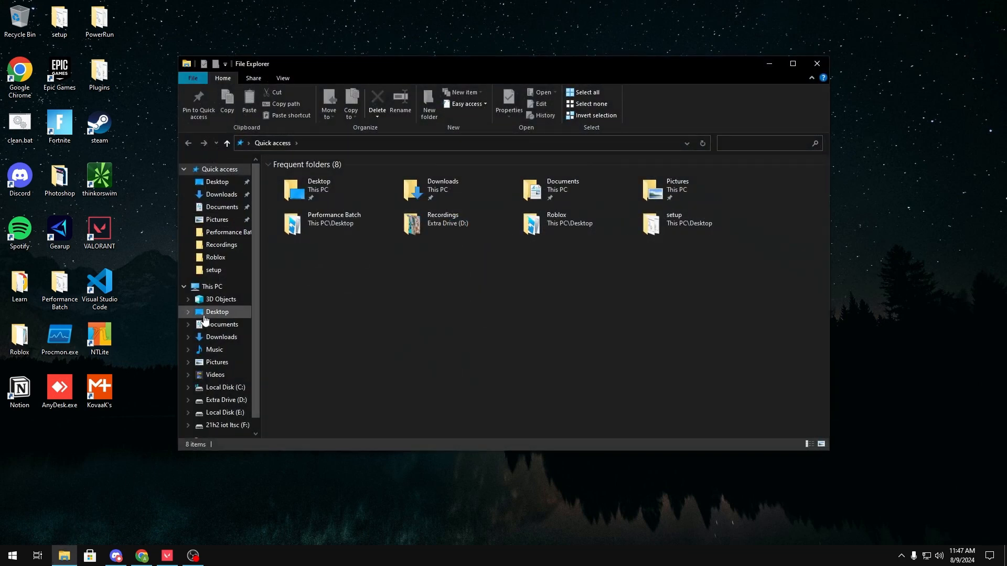
mouse_move(221, 308)
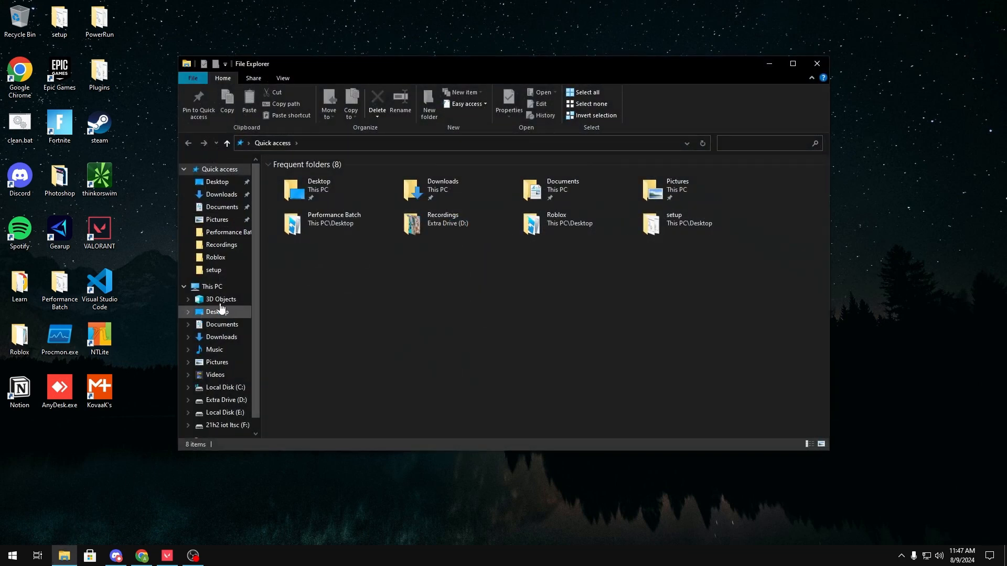
left_click(225, 387)
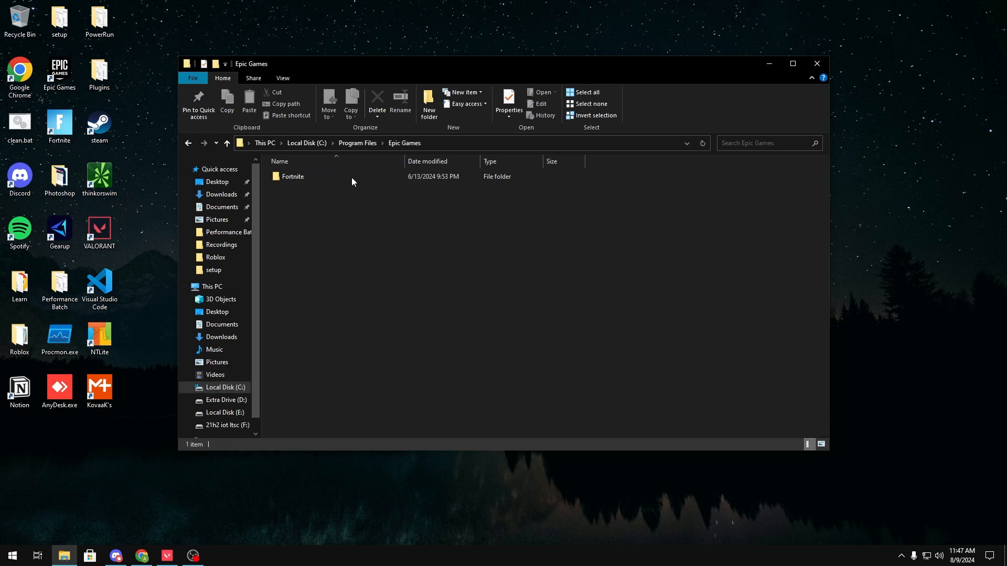
double_click(293, 176)
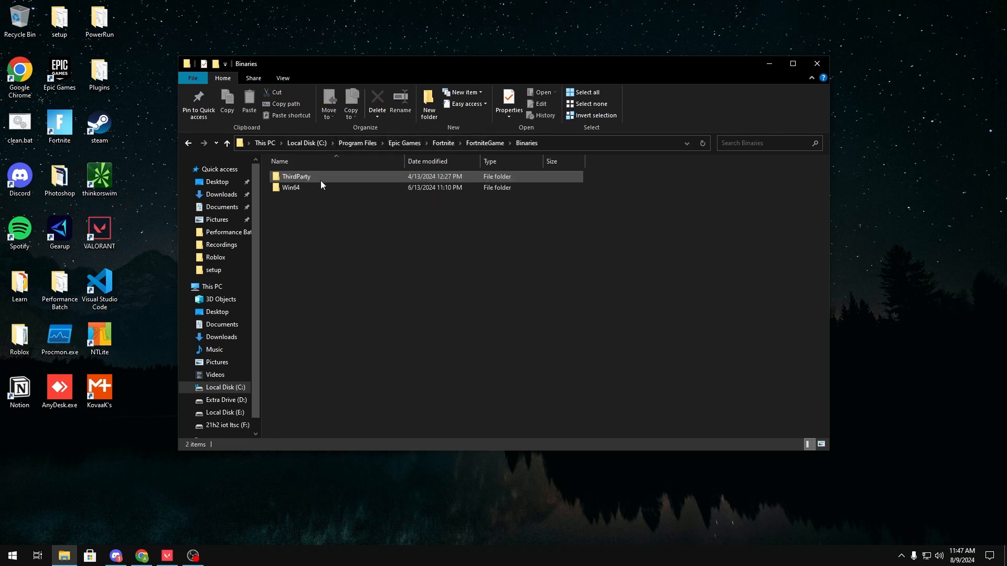
double_click(290, 187)
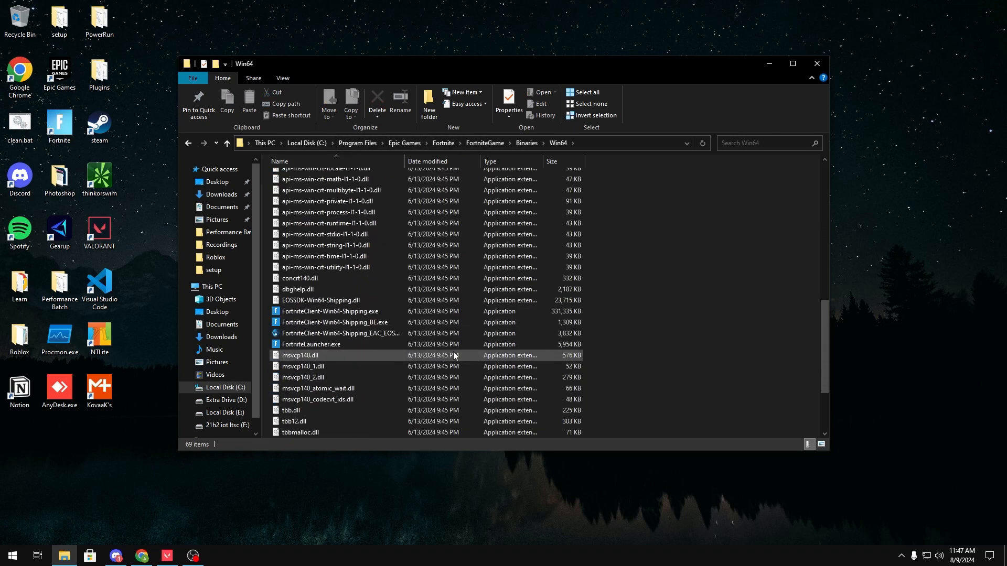
left_click(331, 311)
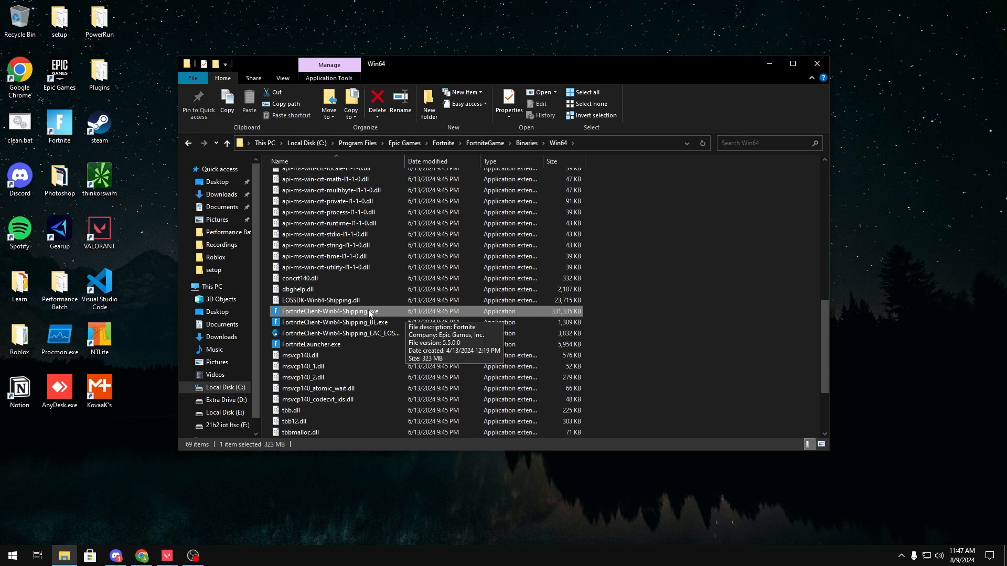
Open the exe's Compatibility properties, glance at high DPI settings, then go to Change settings for all users.
right_click(330, 312)
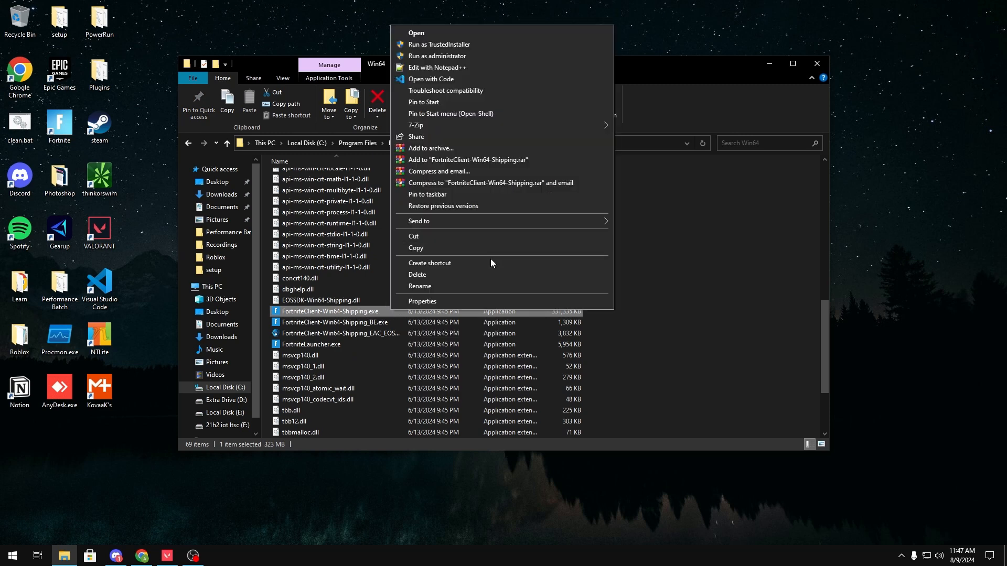
left_click(422, 301)
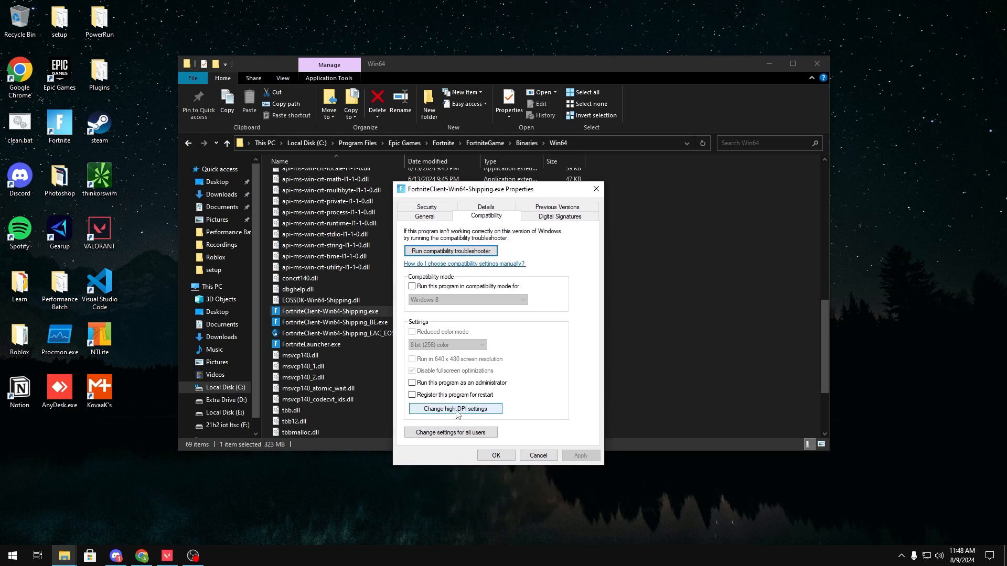
left_click(455, 409)
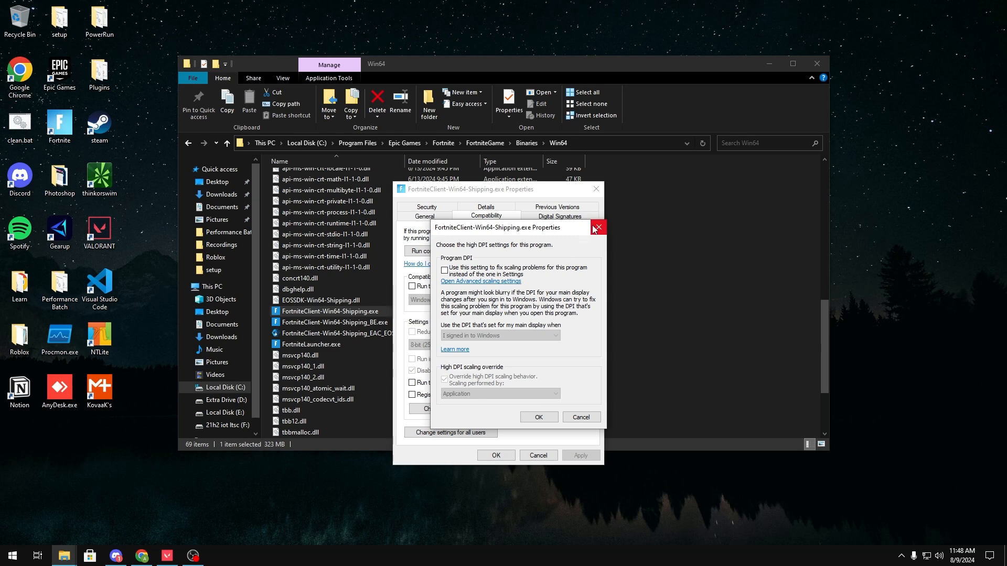
left_click(596, 228)
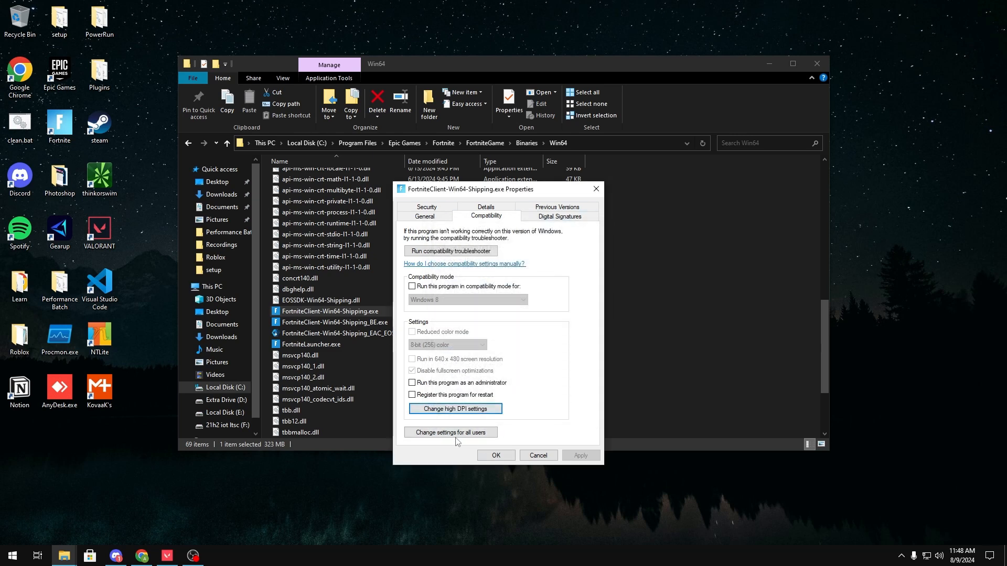
left_click(450, 432)
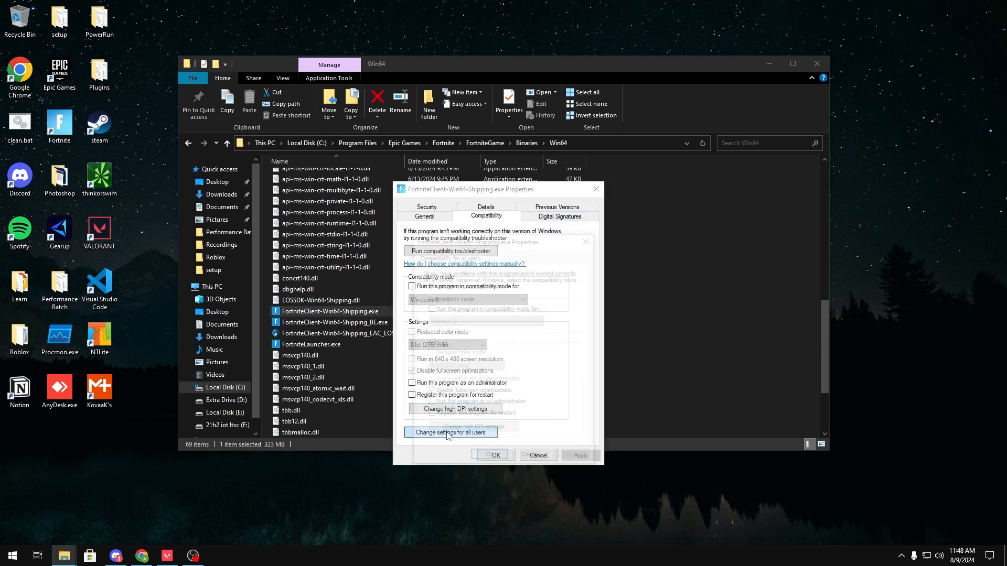
Uncheck Disable fullscreen optimizations for all users and apply it through OK in both dialogs.
left_click(450, 432)
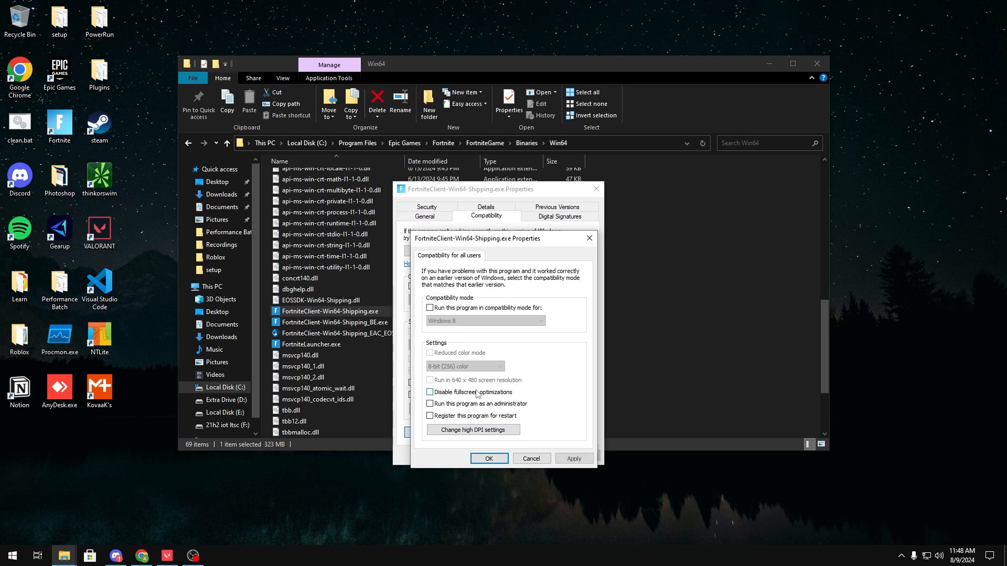
left_click(473, 430)
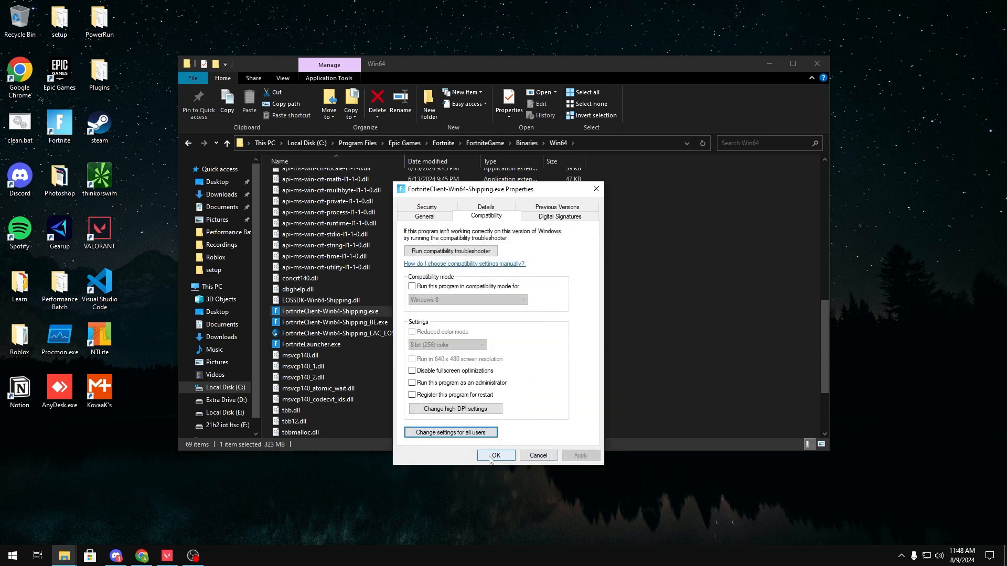
left_click(495, 455)
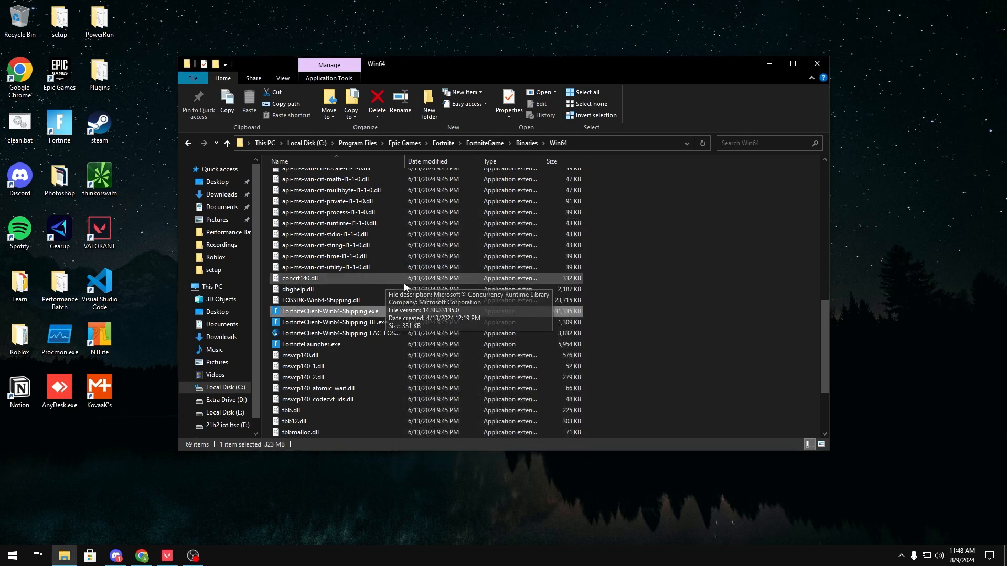
mouse_move(415, 190)
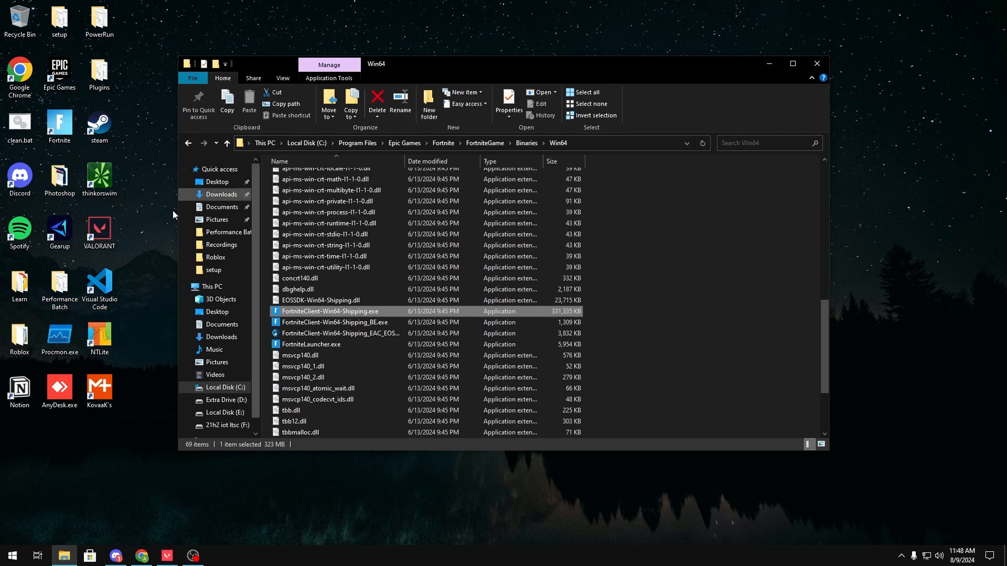
Minimize File Explorer to leave the desktop showing.
left_click(98, 233)
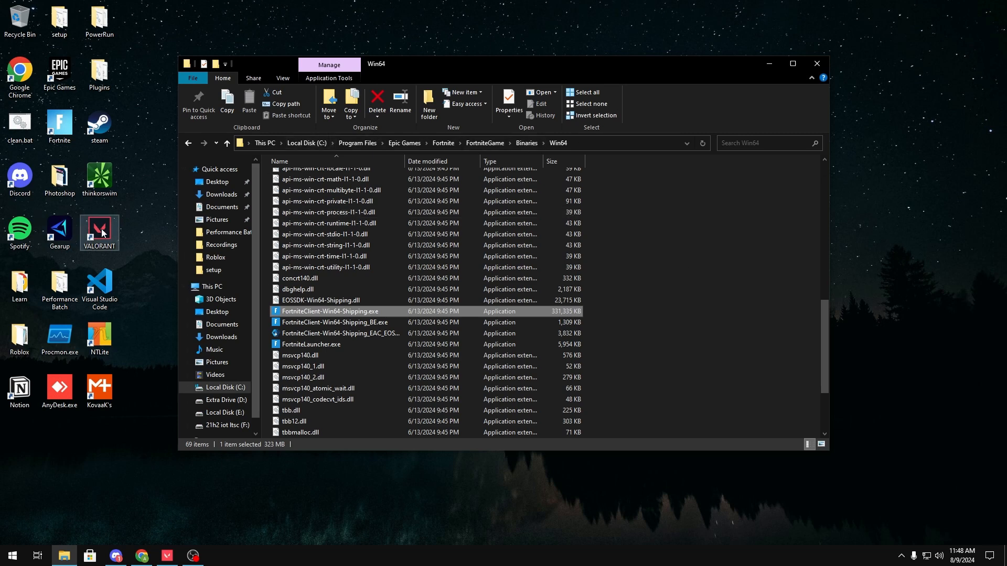
left_click(816, 64)
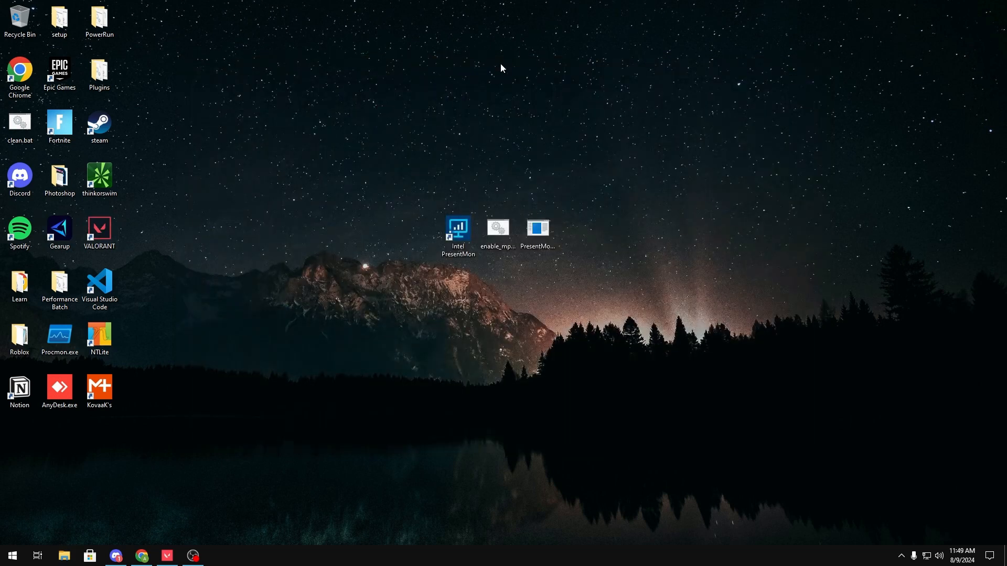